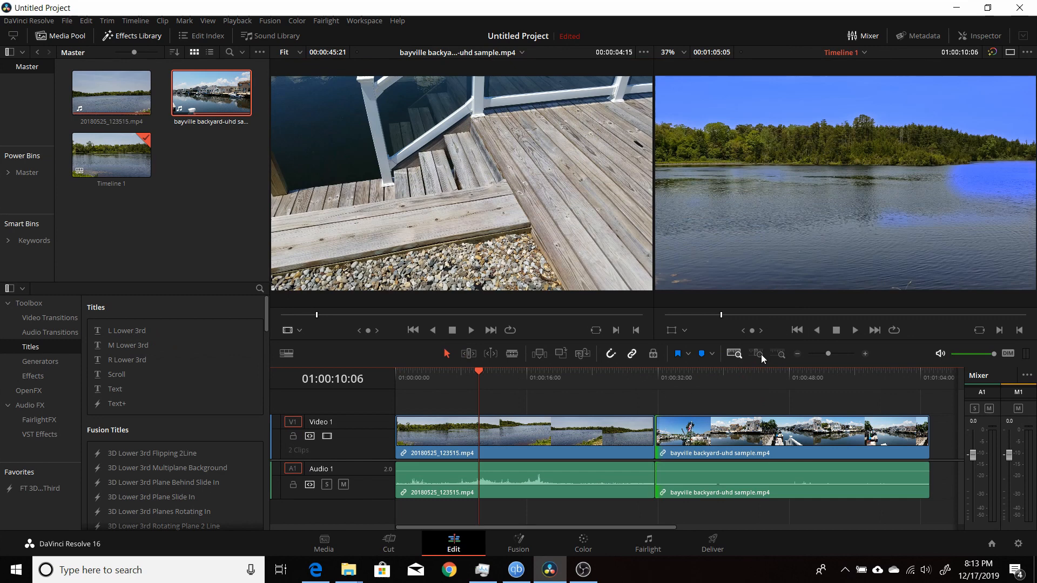
{"action": "mouse_move", "coordinate": [736, 354]}
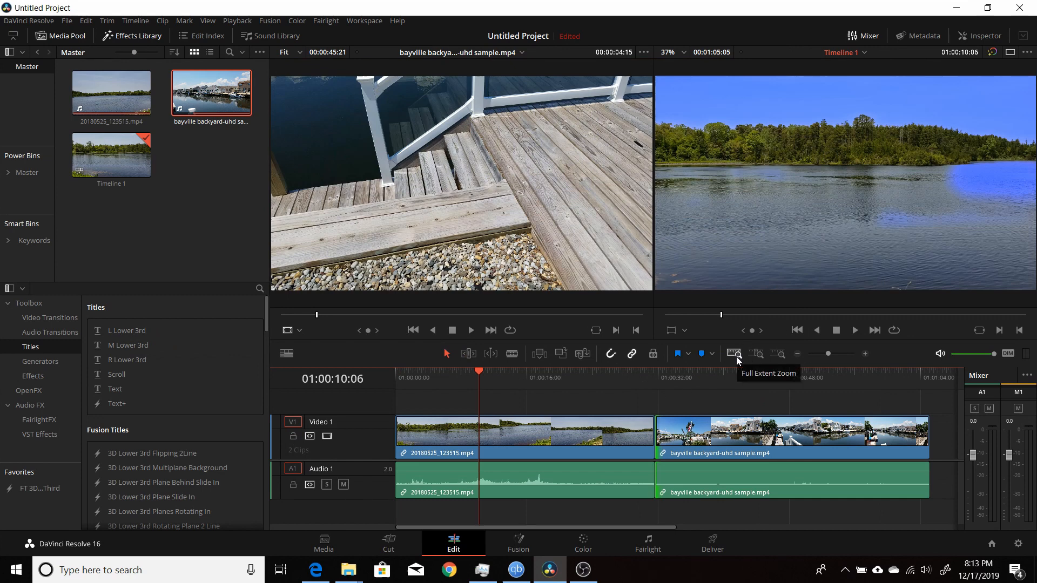
{"action": "mouse_move", "coordinate": [780, 356]}
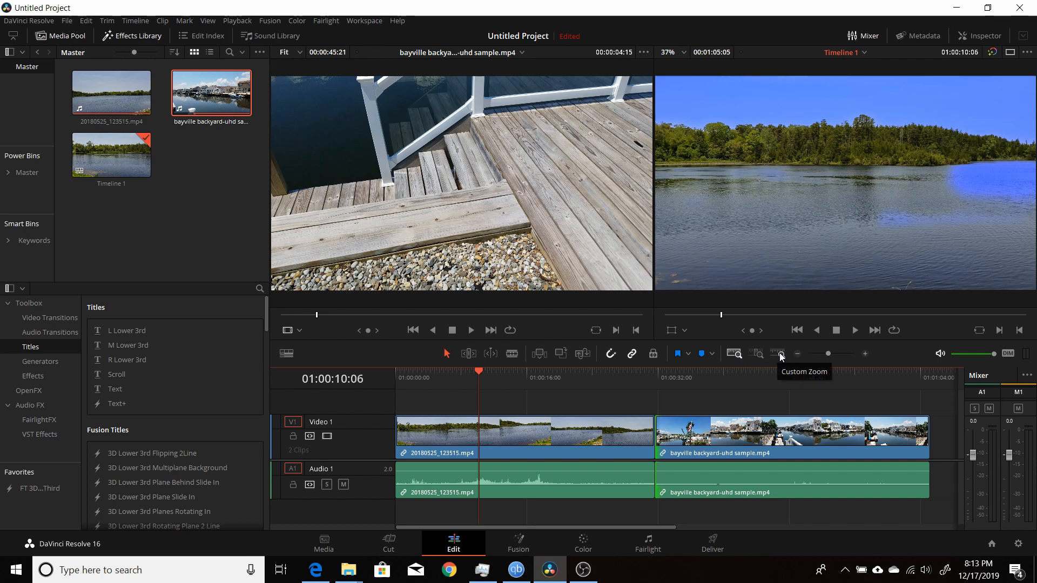
{"action": "mouse_move", "coordinate": [737, 360]}
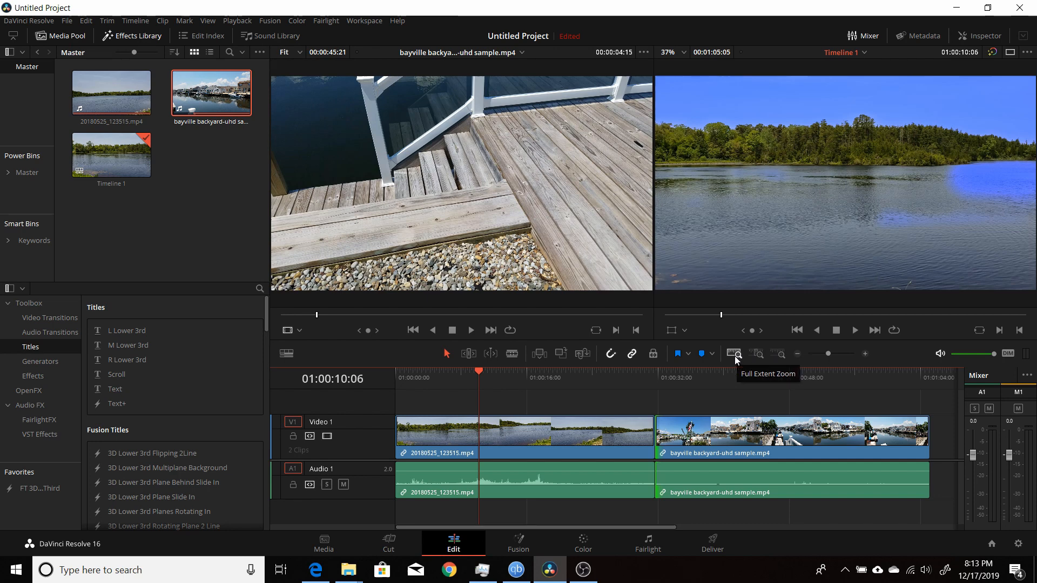
{"action": "mouse_move", "coordinate": [756, 355]}
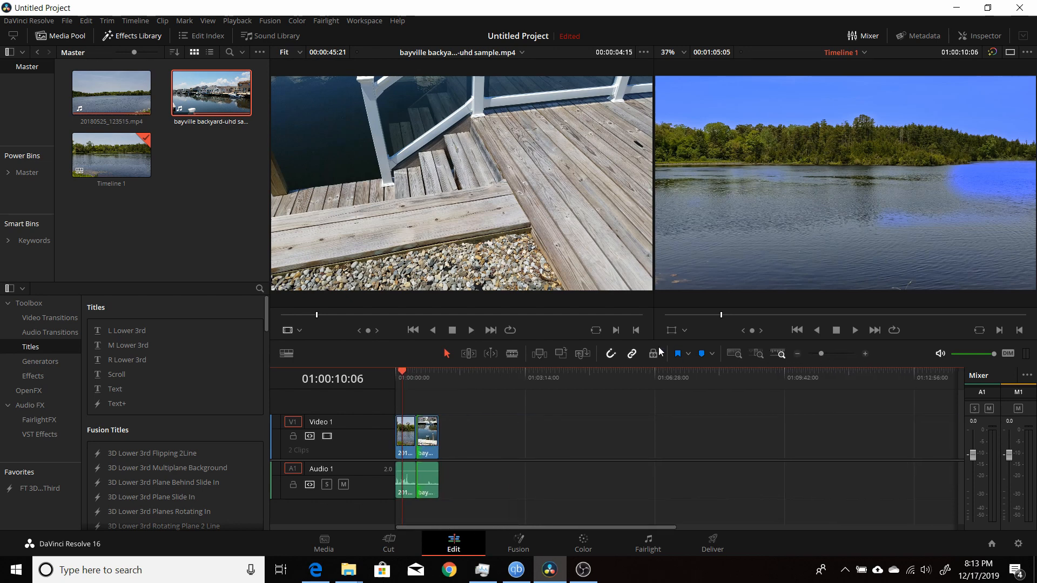
{"action": "mouse_move", "coordinate": [399, 333]}
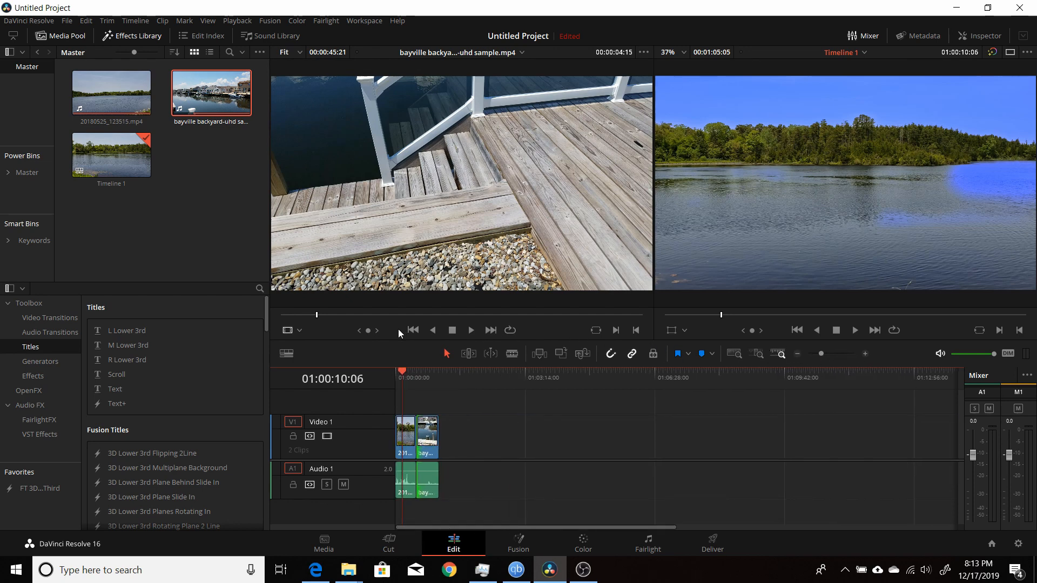
{"action": "mouse_move", "coordinate": [287, 354]}
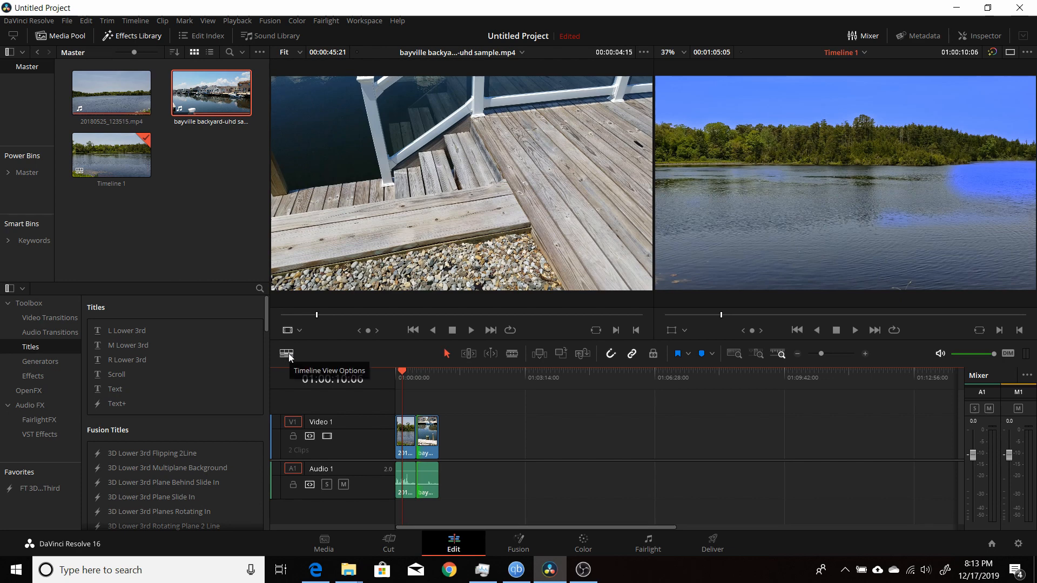
{"action": "left_click", "coordinate": [286, 353]}
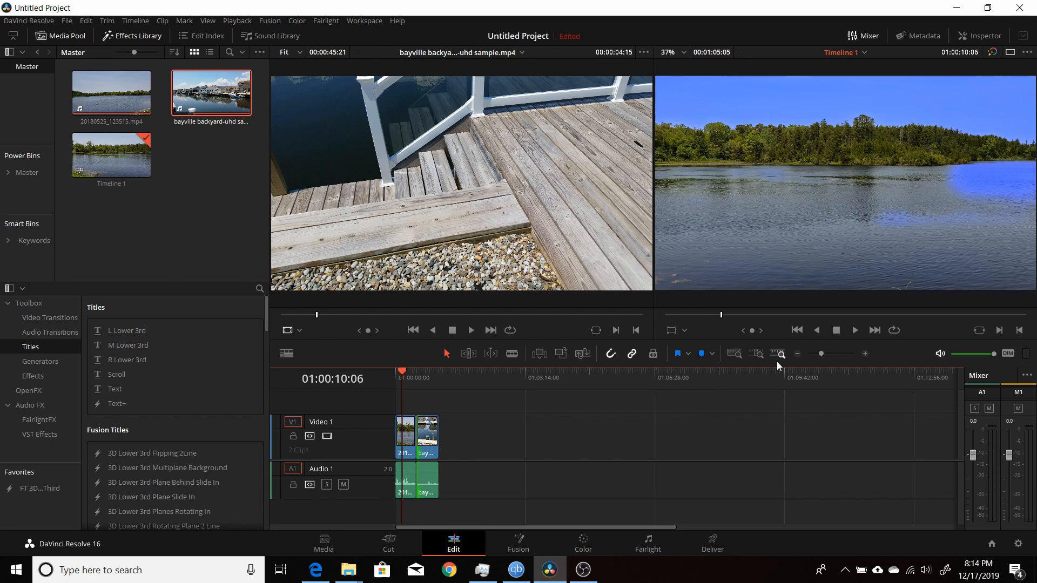
{"action": "mouse_move", "coordinate": [779, 353]}
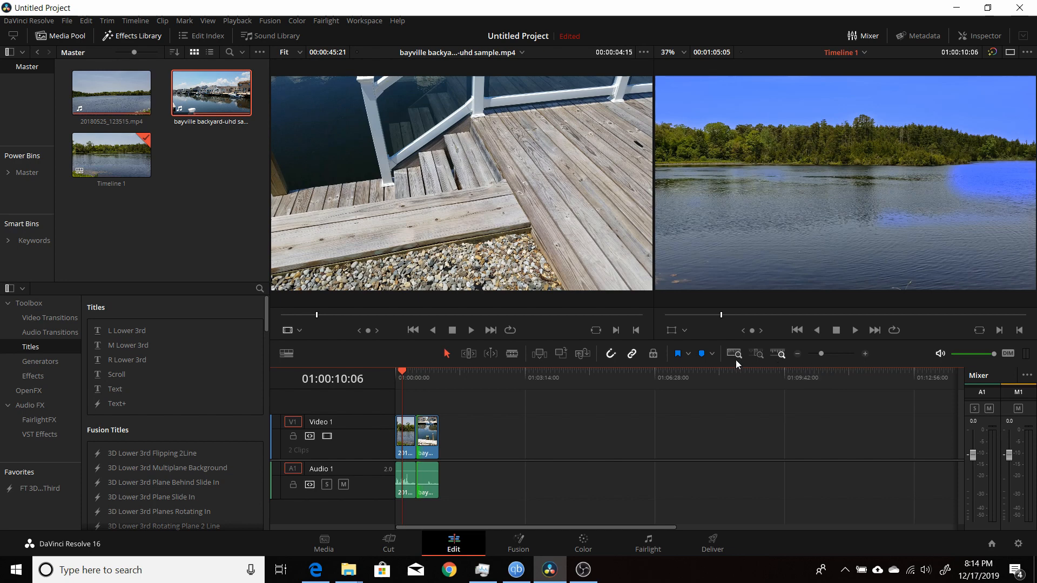
{"action": "mouse_move", "coordinate": [734, 353]}
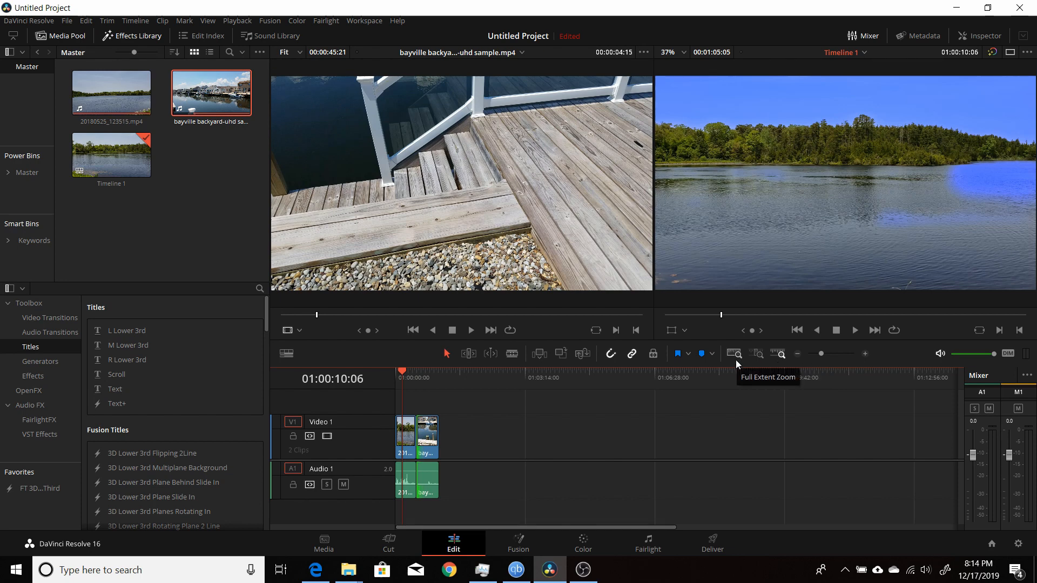